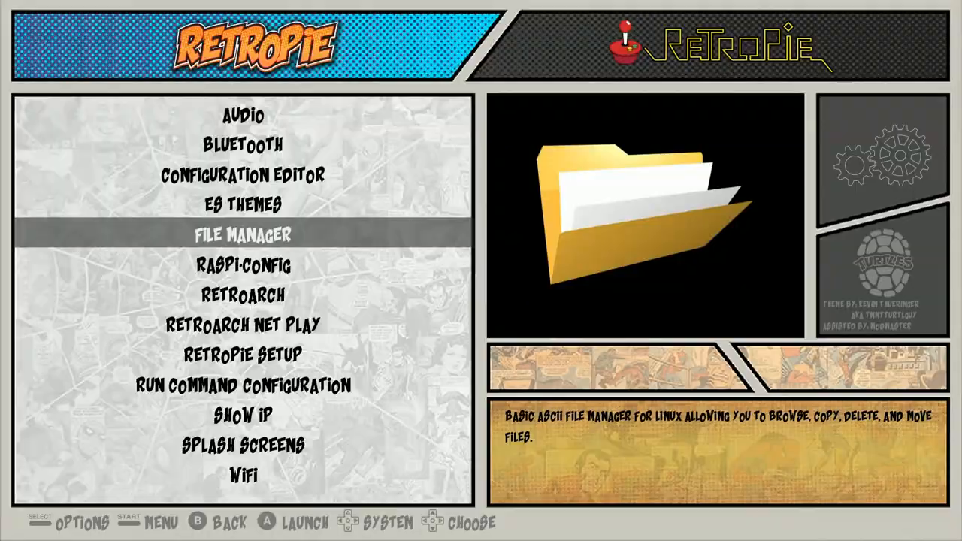
# Leave the RetroPie menu and return to the system carousel near Atari Lynx
pyautogui.press('start')
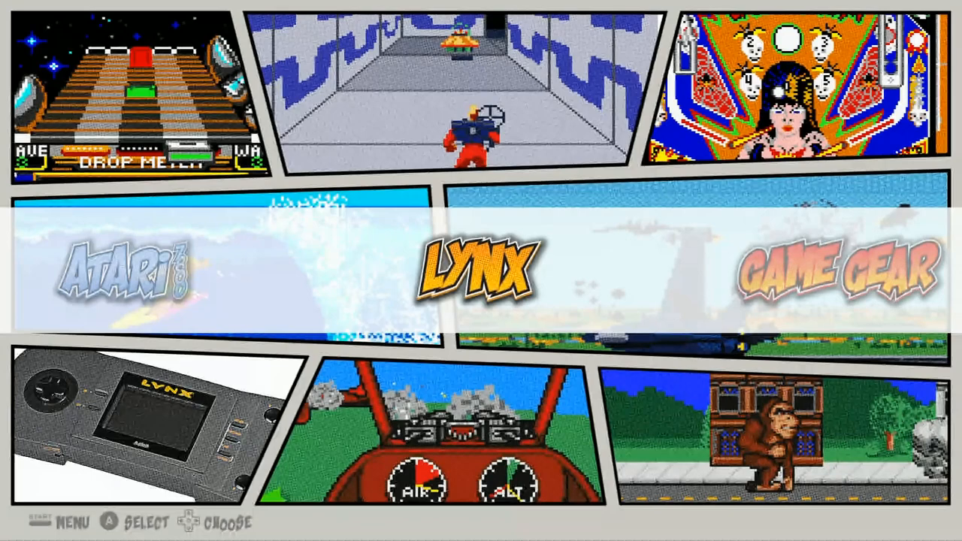
# Move the system carousel right past Game Boy Color until Sega 32X is centred
pyautogui.hscroll(3)
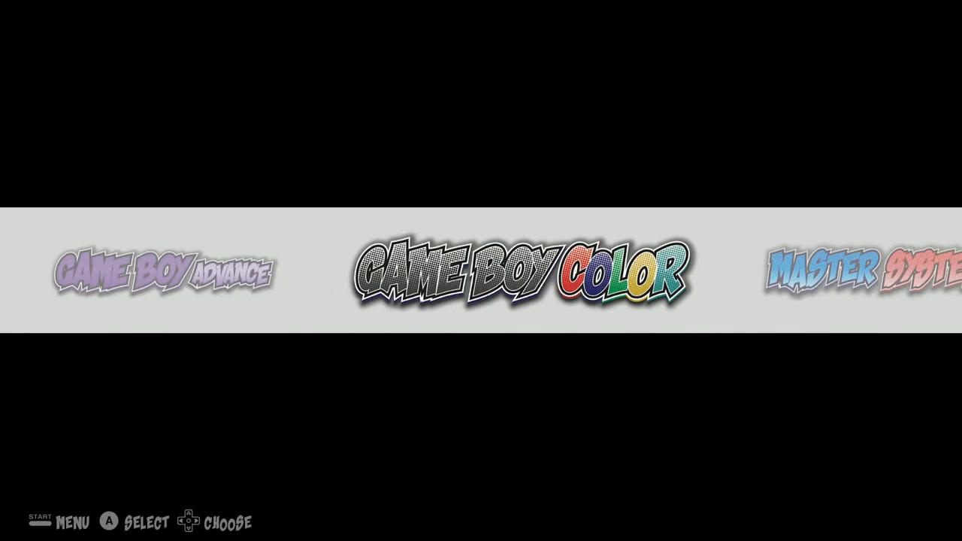
pyautogui.hscroll(3)
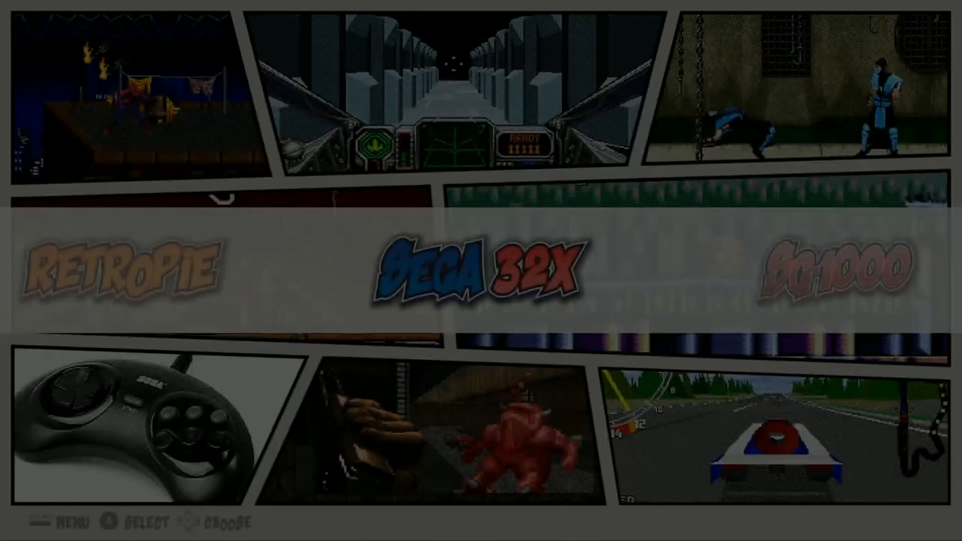
# Move the carousel right to SG-1000 and enter the Arcade game list
pyautogui.hscroll(3)
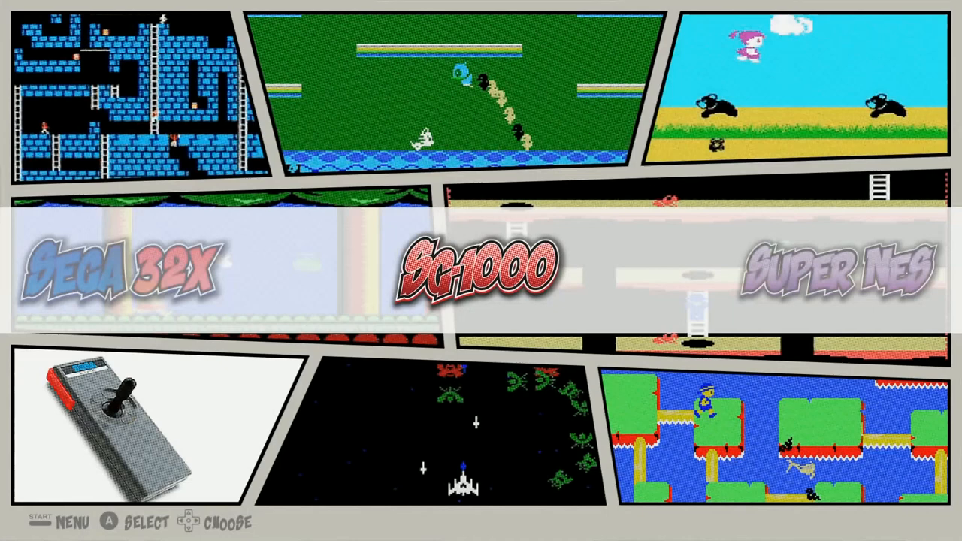
pyautogui.click(834, 268)
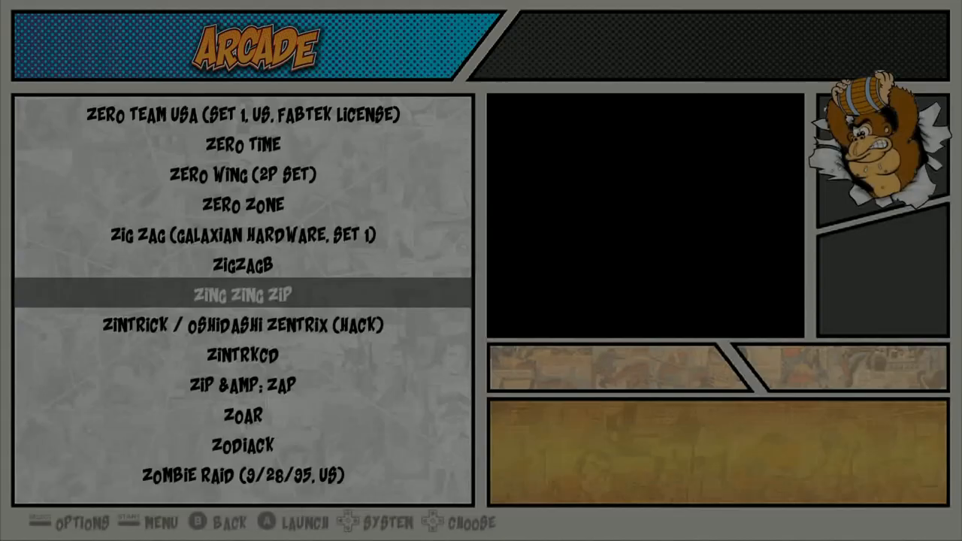
# Scroll the Arcade list from Zing Zing Zip around through A titles to Baryon
pyautogui.scroll(-3)
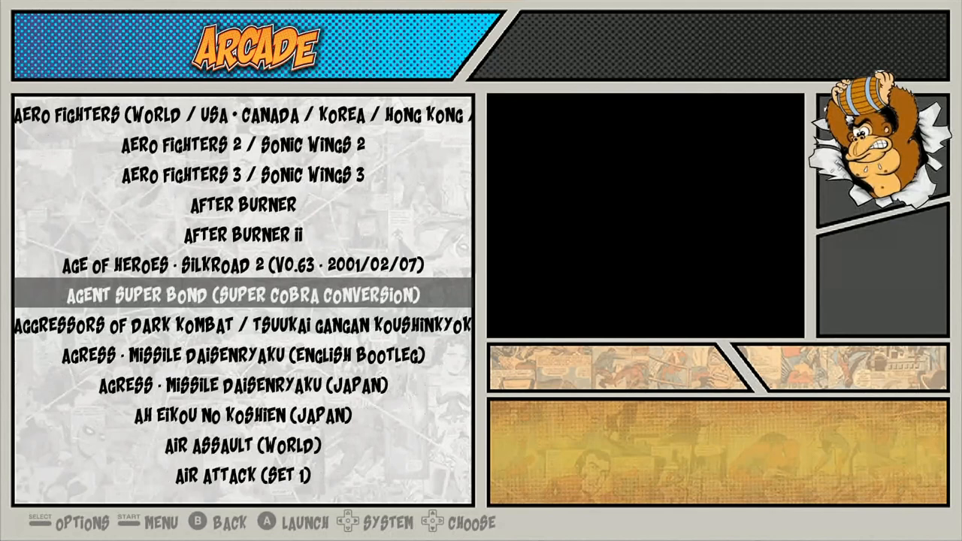
pyautogui.scroll(-3)
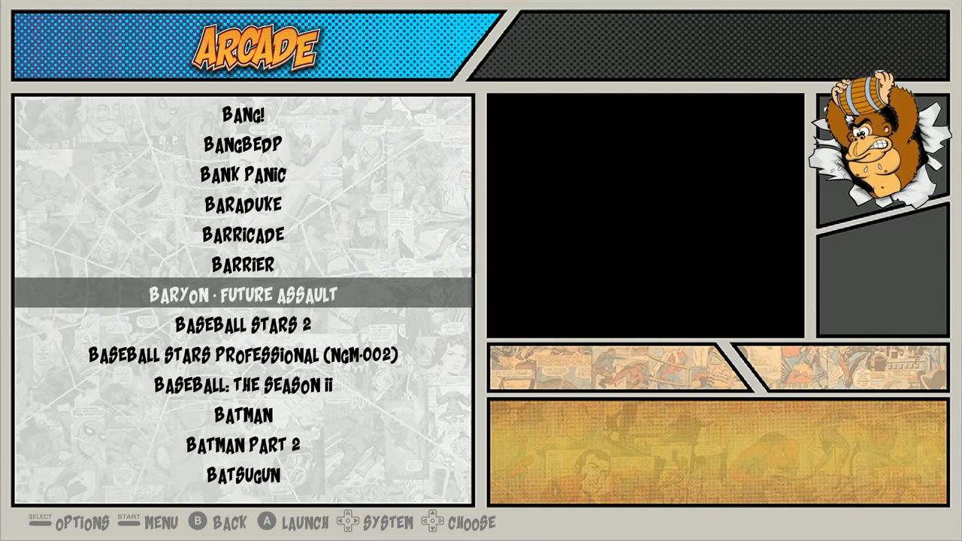
# Scroll the Arcade list down through C, D and E titles to G games like Great Swordsman
pyautogui.scroll(-3)
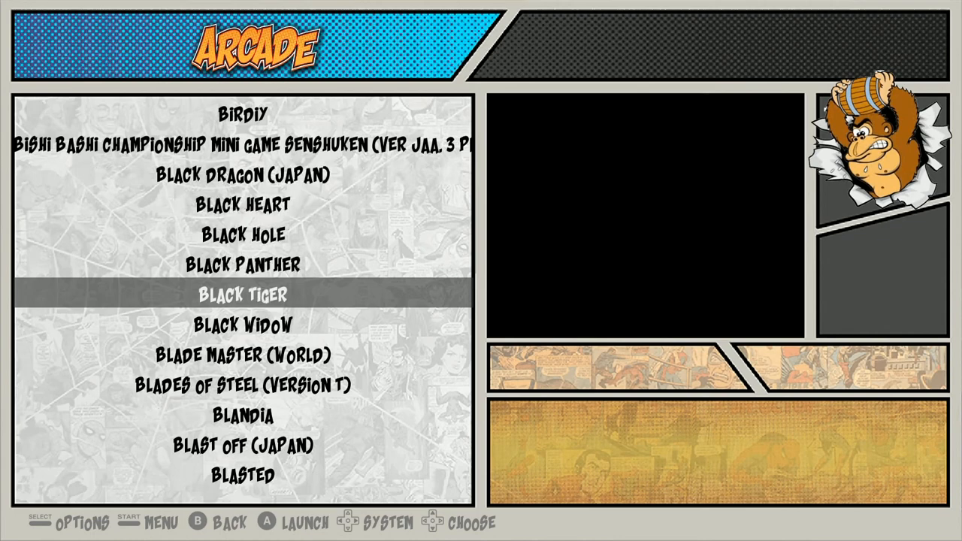
pyautogui.scroll(-3)
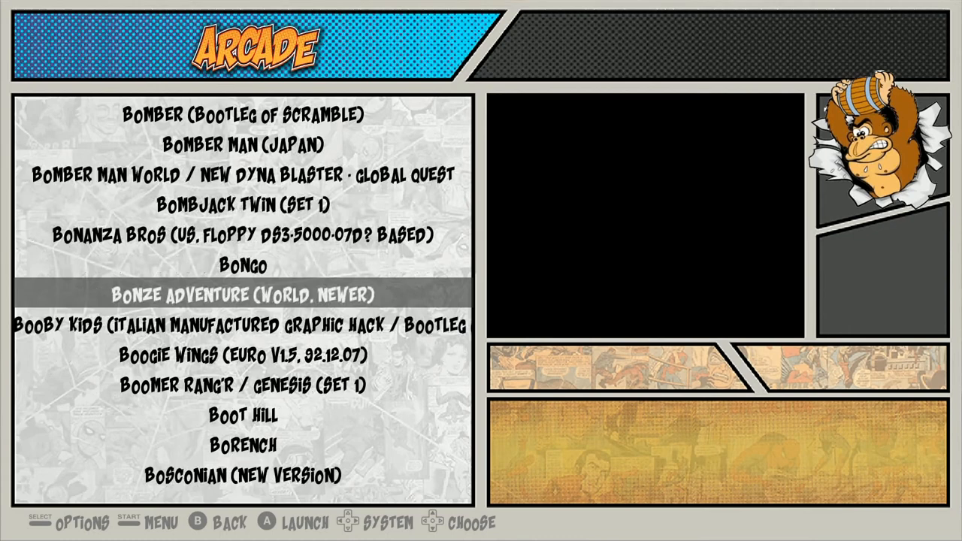
pyautogui.scroll(-3)
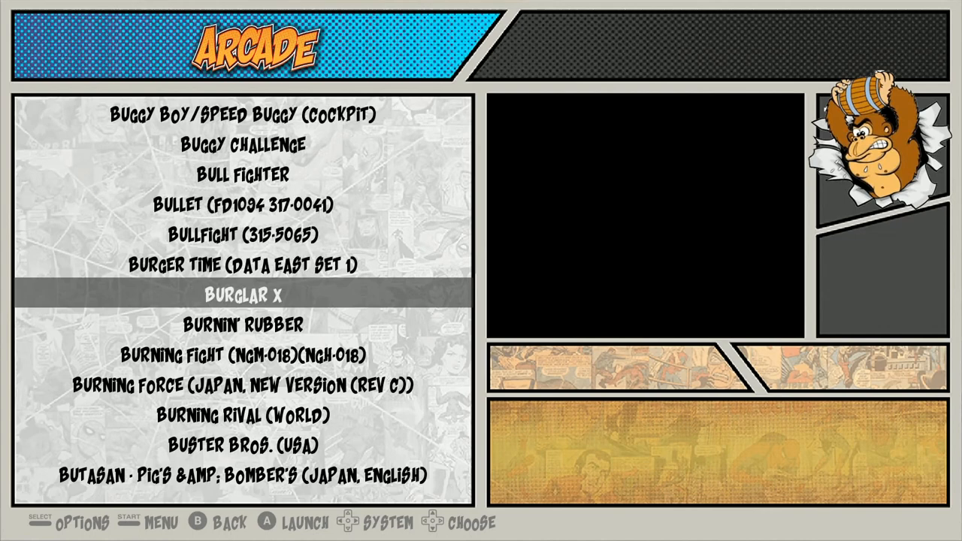
pyautogui.scroll(-3)
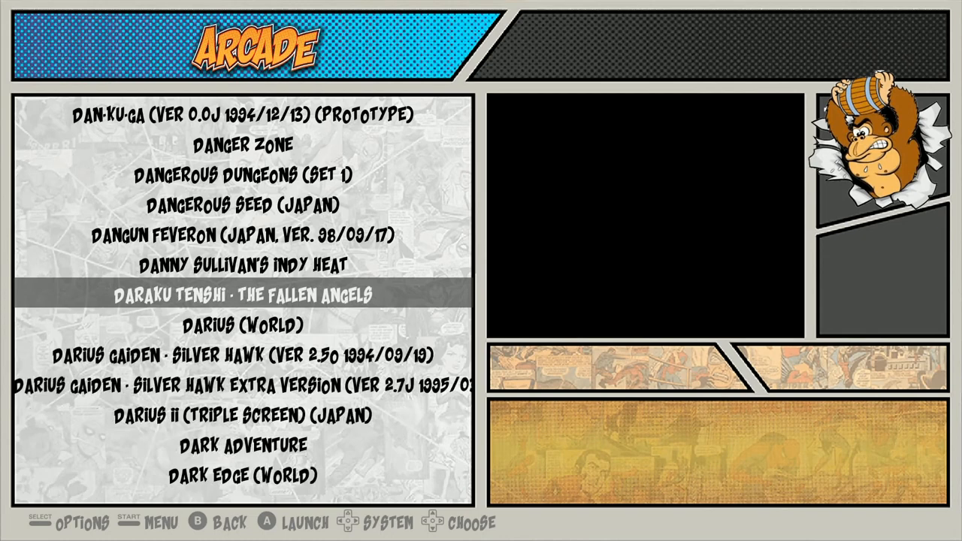
pyautogui.scroll(-3)
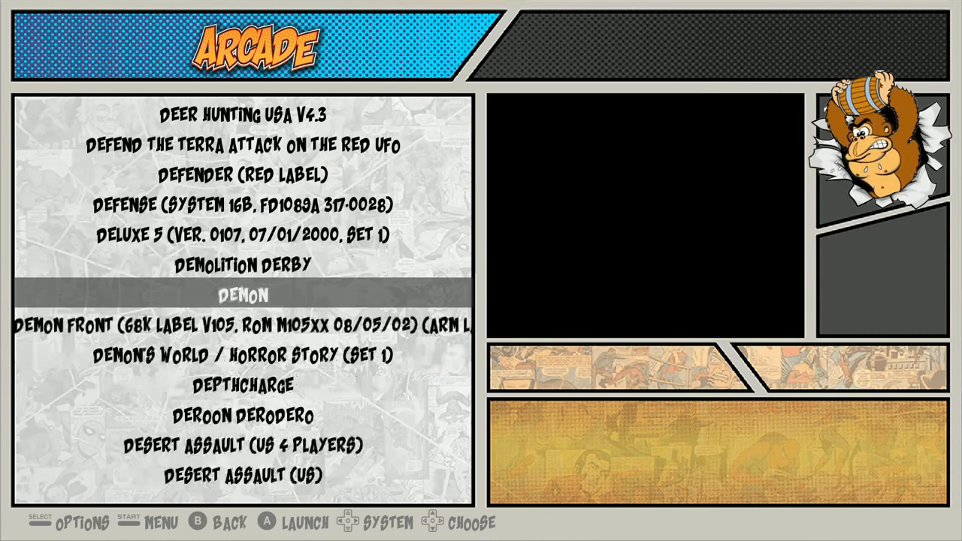
pyautogui.scroll(-3)
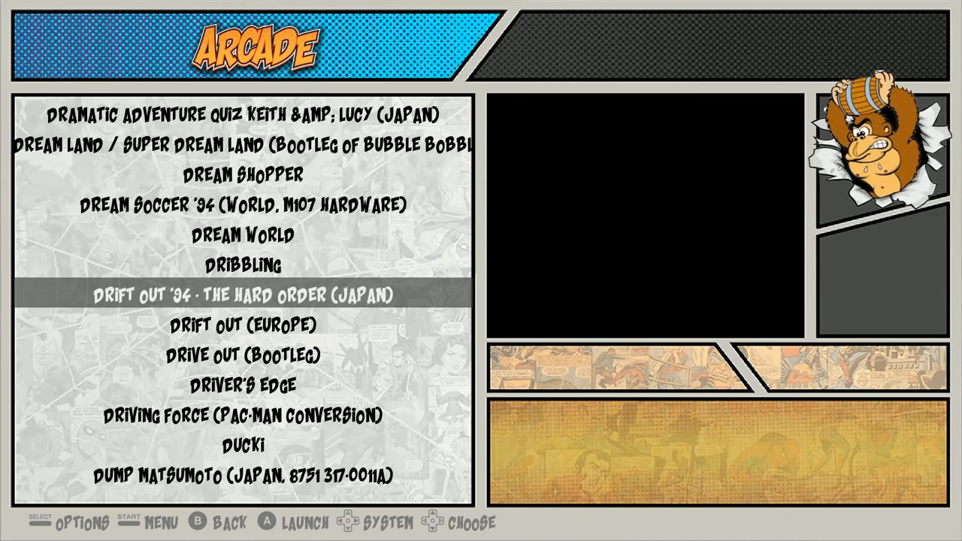
pyautogui.scroll(-3)
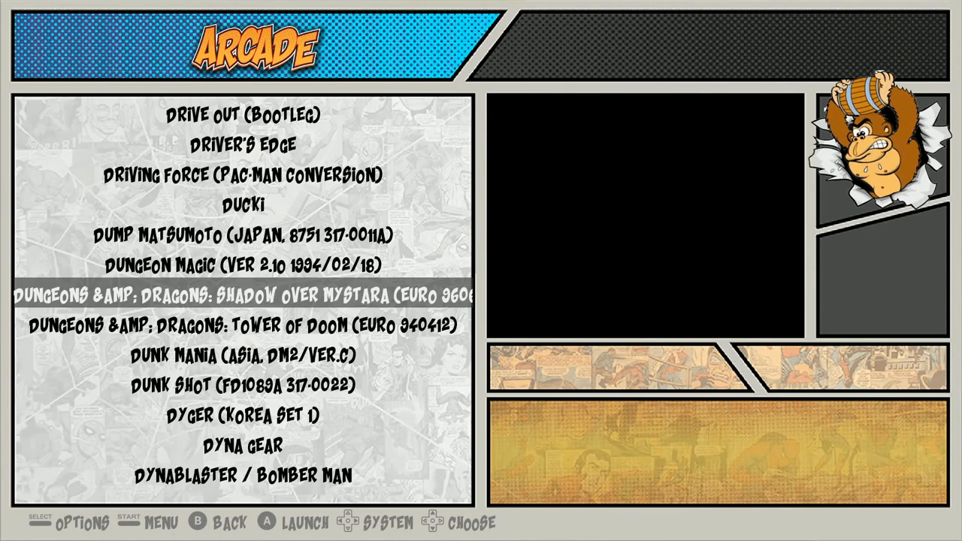
pyautogui.scroll(-3)
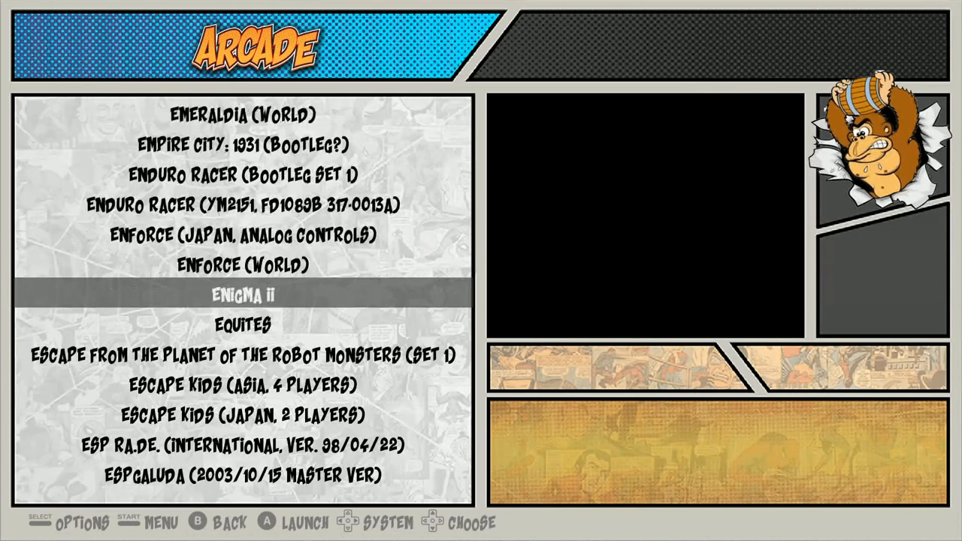
pyautogui.scroll(-3)
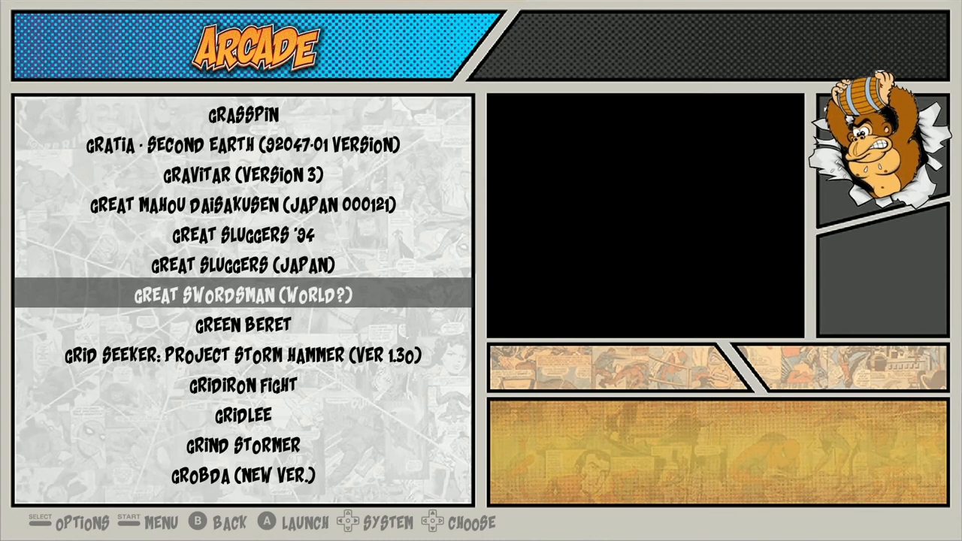
# Scroll the Arcade list past the K titles to M games like Magical Crystals
pyautogui.scroll(-3)
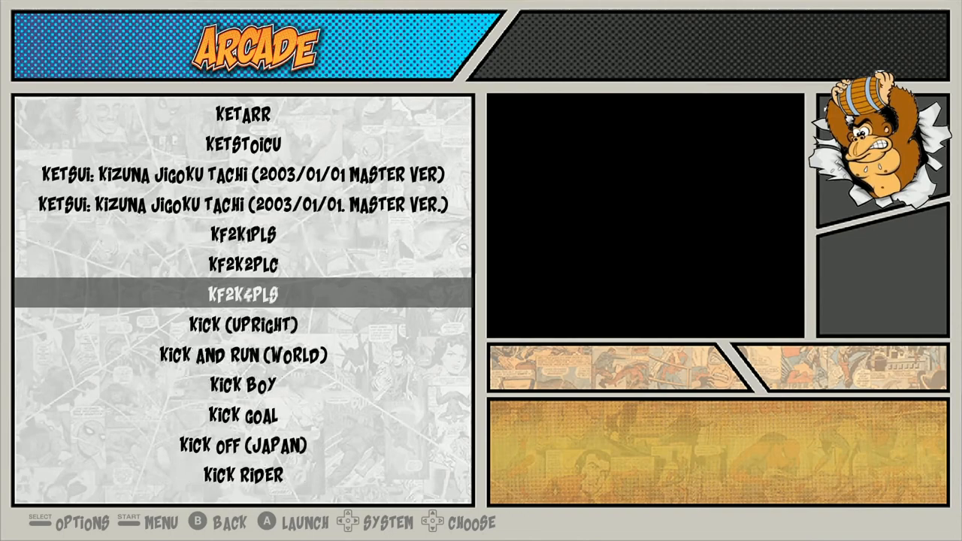
pyautogui.scroll(-3)
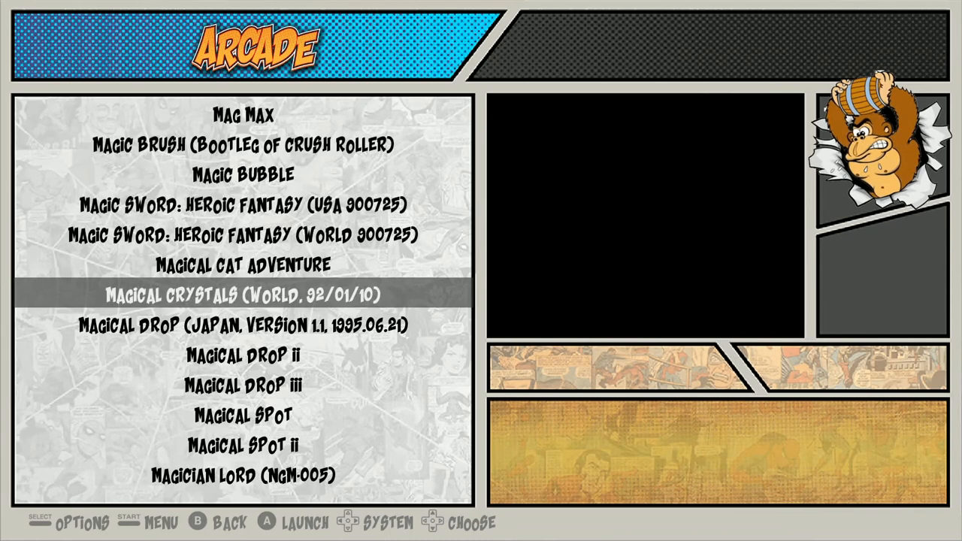
# Scroll the Arcade list past M, N and O titles to P games like Penguin-Kun Wars
pyautogui.scroll(-3)
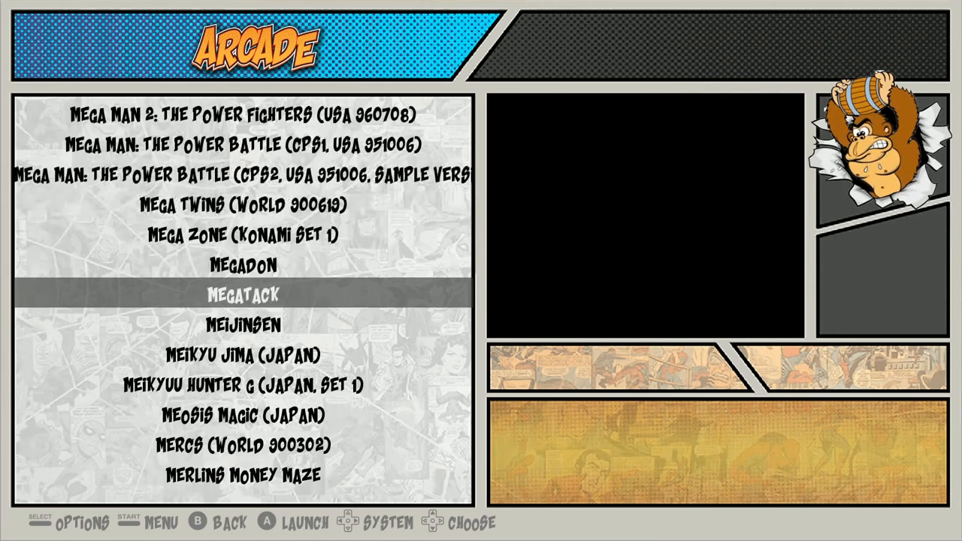
pyautogui.scroll(-3)
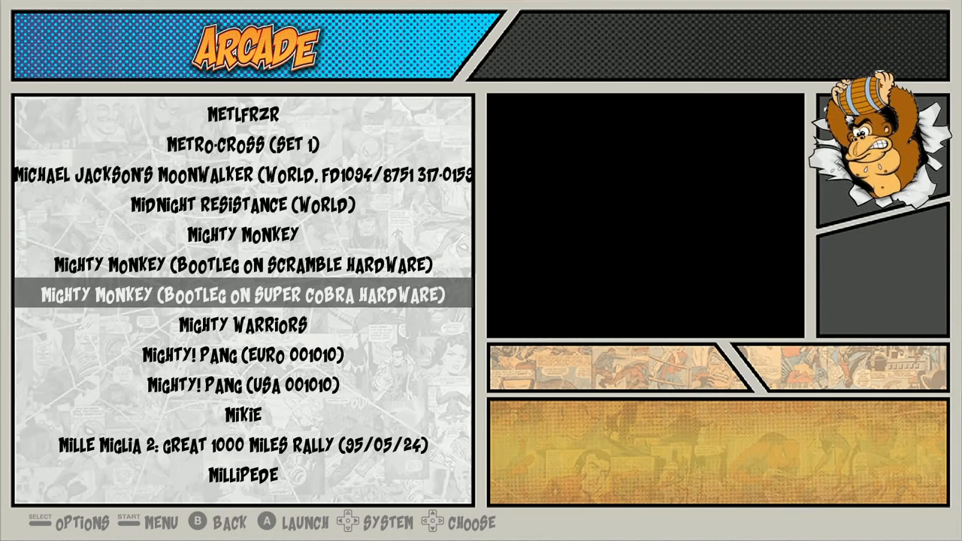
pyautogui.scroll(-3)
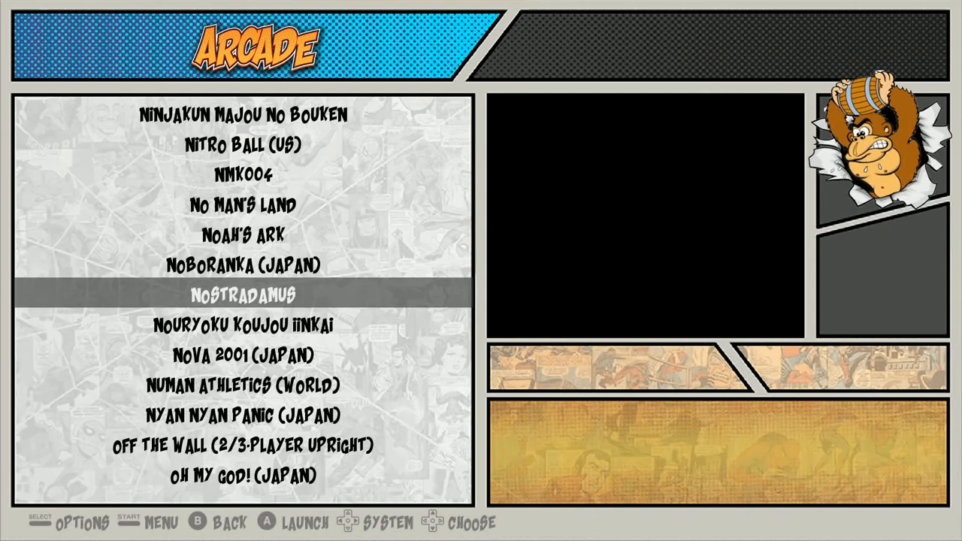
pyautogui.scroll(-3)
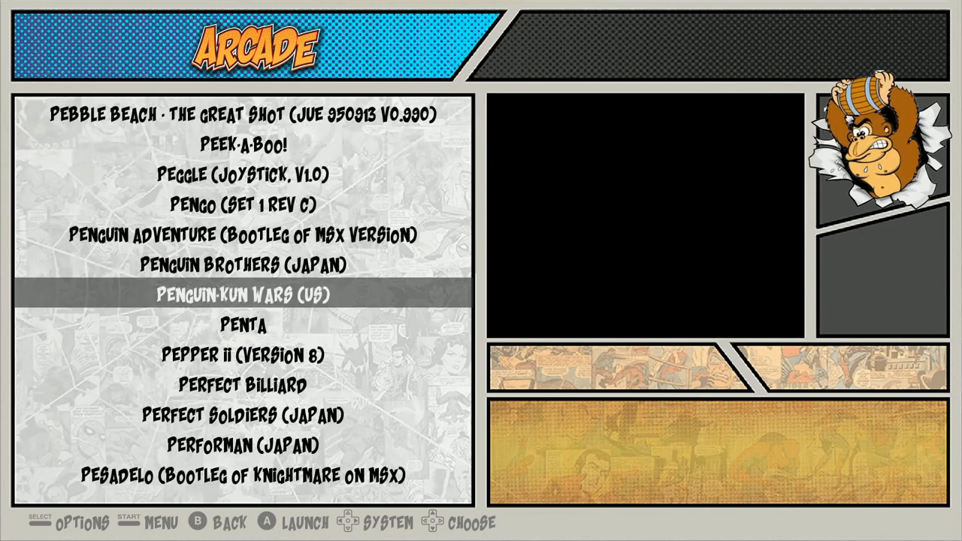
# Scroll the Arcade list past the P titles to the Raiden entries under R
pyautogui.scroll(-3)
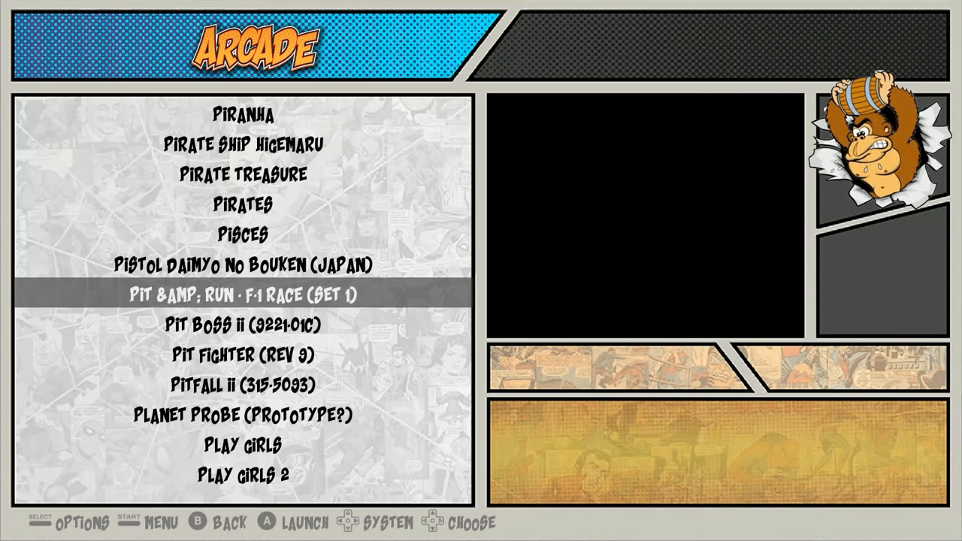
pyautogui.scroll(-3)
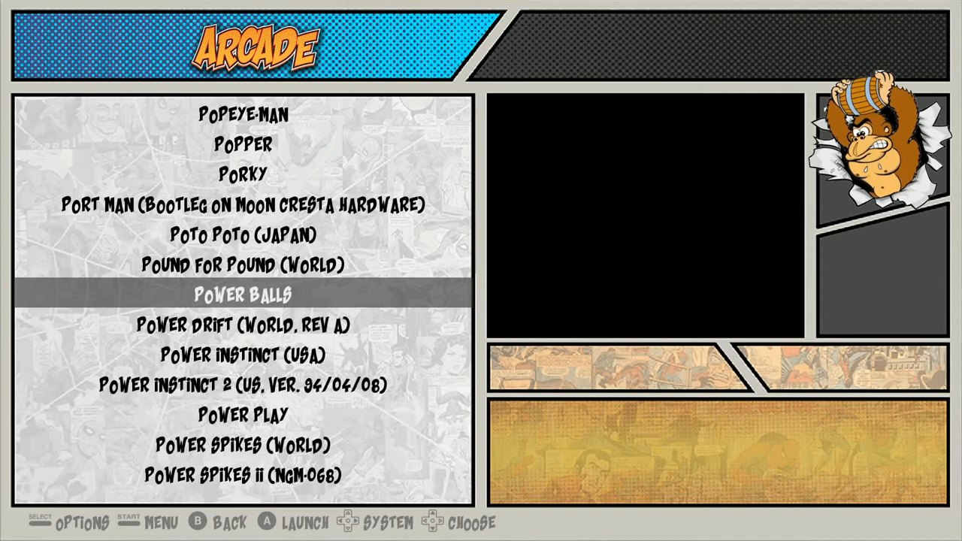
pyautogui.scroll(-3)
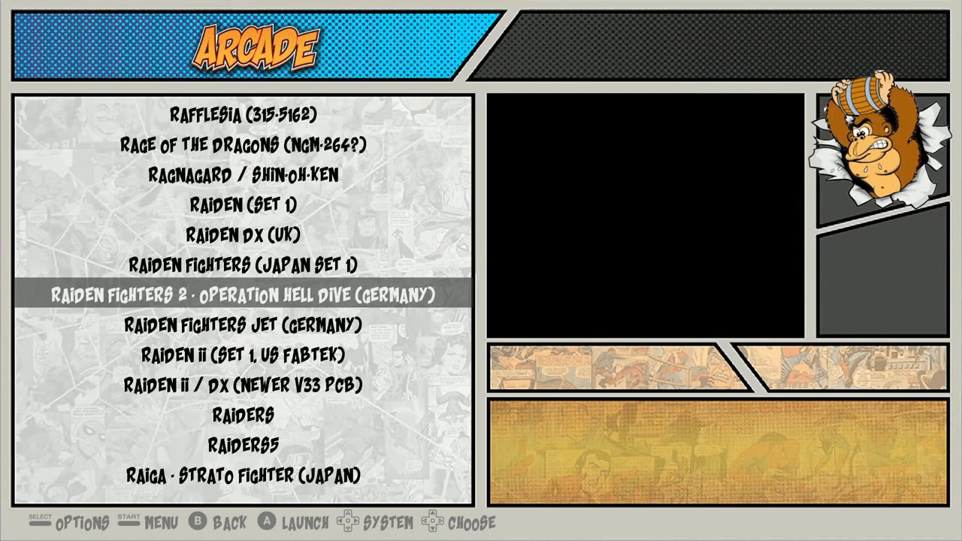
pyautogui.scroll(-3)
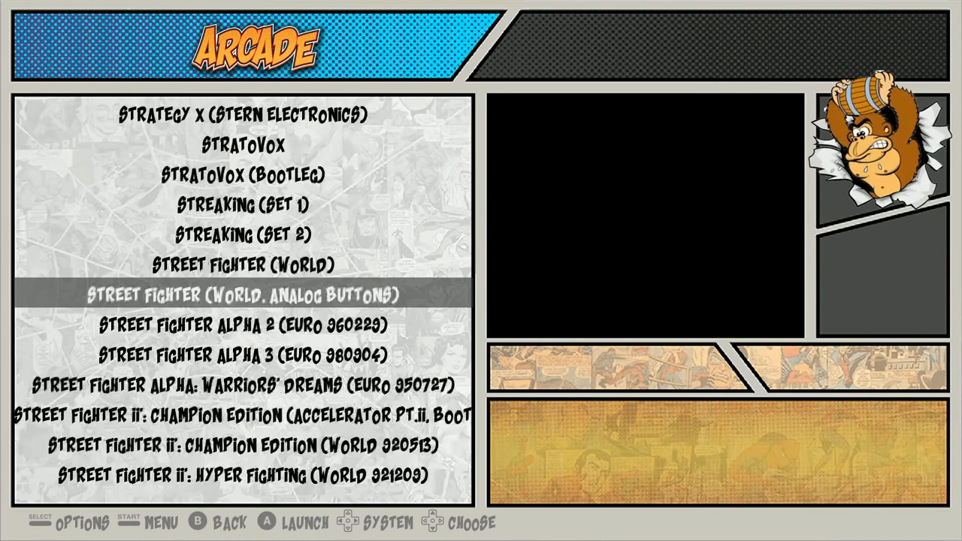
# Scroll the Arcade list past Street Fighter and the T titles to Varia Metal
pyautogui.scroll(-3)
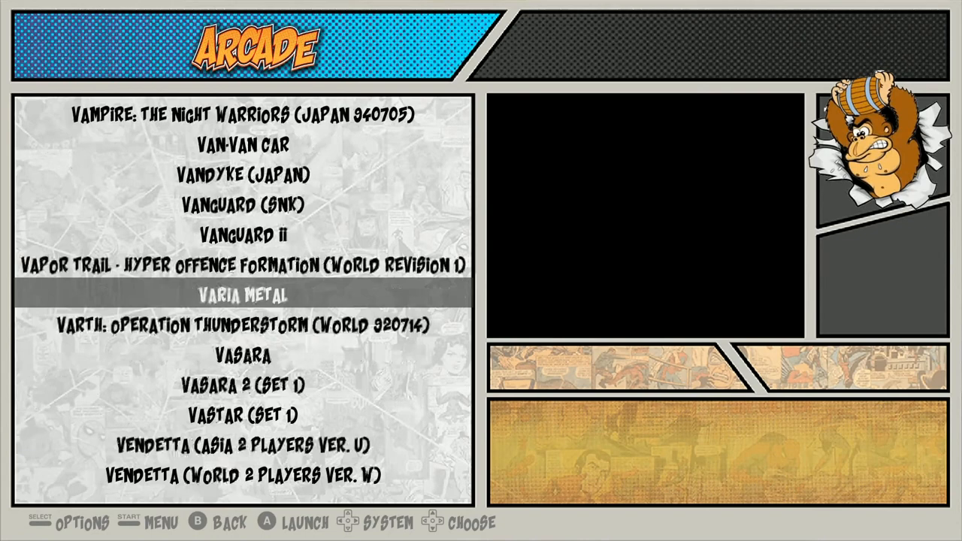
# Scroll the Arcade list past World Class Bowling to the final title Zunzunkyou No Yabou
pyautogui.scroll(-3)
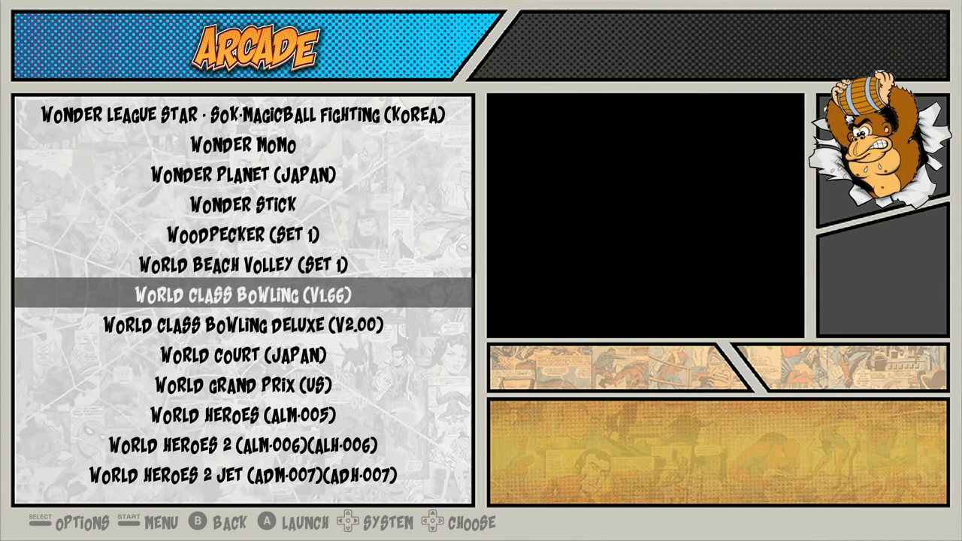
pyautogui.scroll(-3)
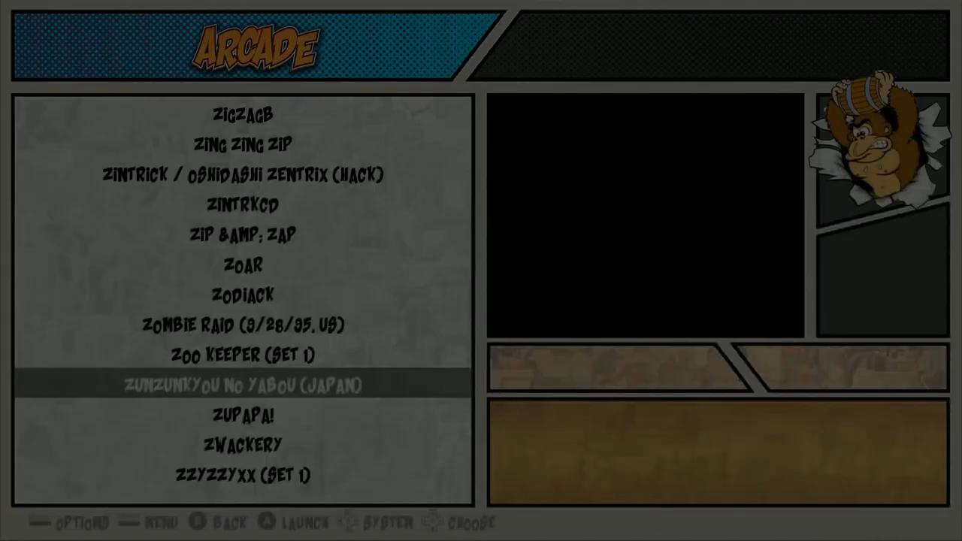
# Move to the end of the Arcade list and launch Zunzunkyou No Yabou (Japan)
pyautogui.scroll(3)
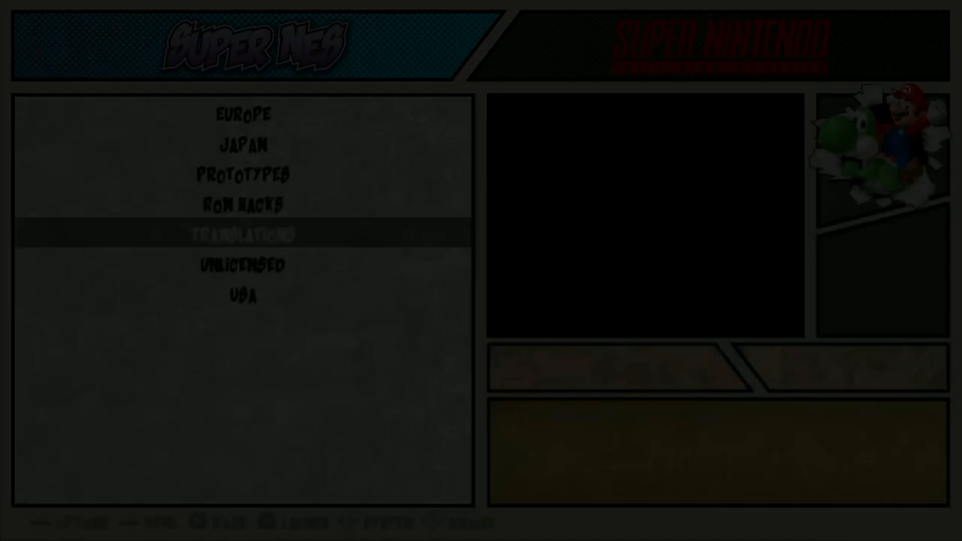
# Launch a Super Nintendo game from the Translations folder
pyautogui.click(243, 234)
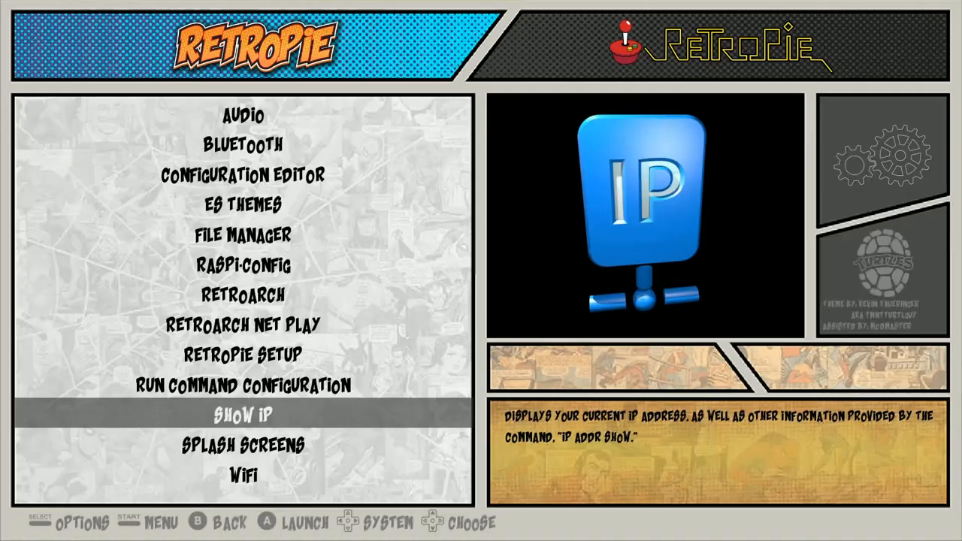
# Move through the RetroPie setup tools from Show IP up to Raspi-Config and select an entry
pyautogui.press('up')
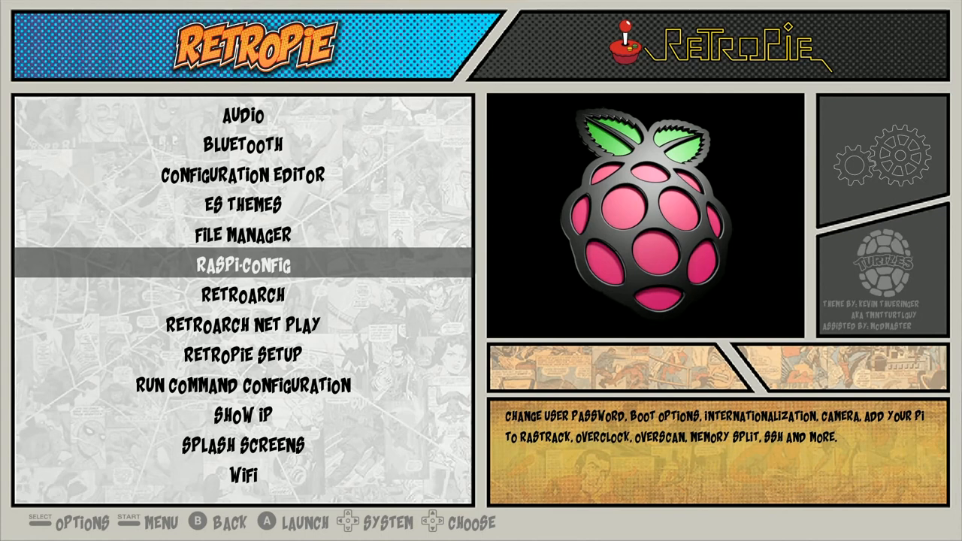
pyautogui.click(243, 355)
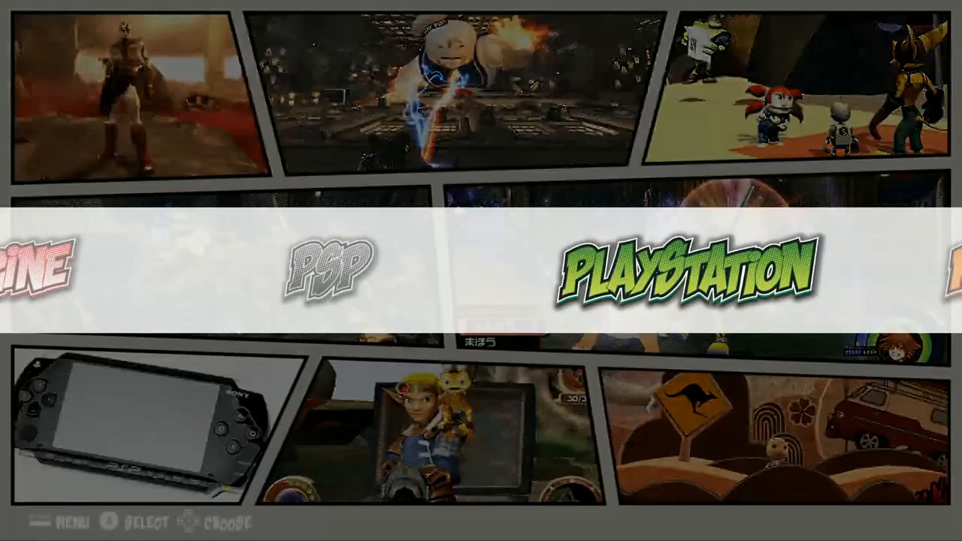
# Advance the system carousel from PSP past PlayStation and RetroPie to Sega 32X (36 games)
pyautogui.hscroll(3)
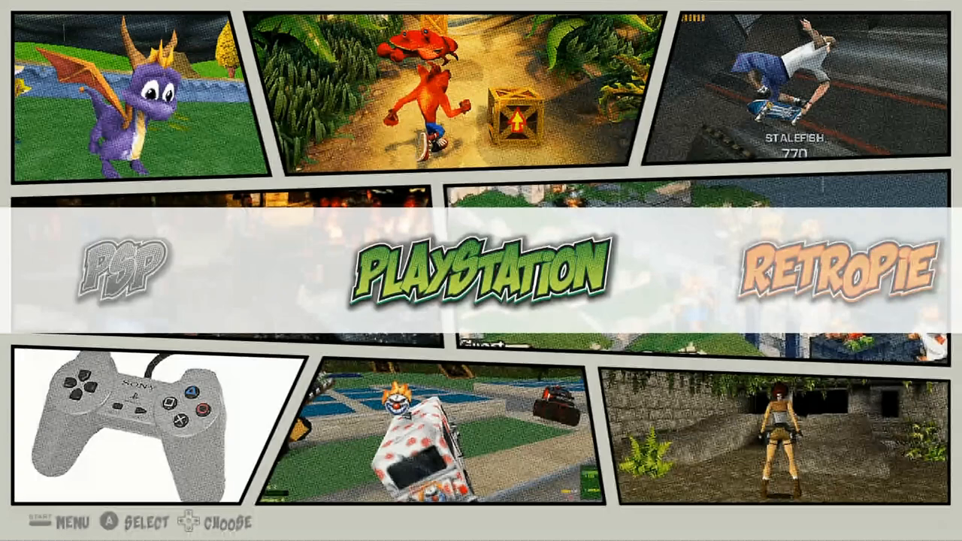
pyautogui.hscroll(3)
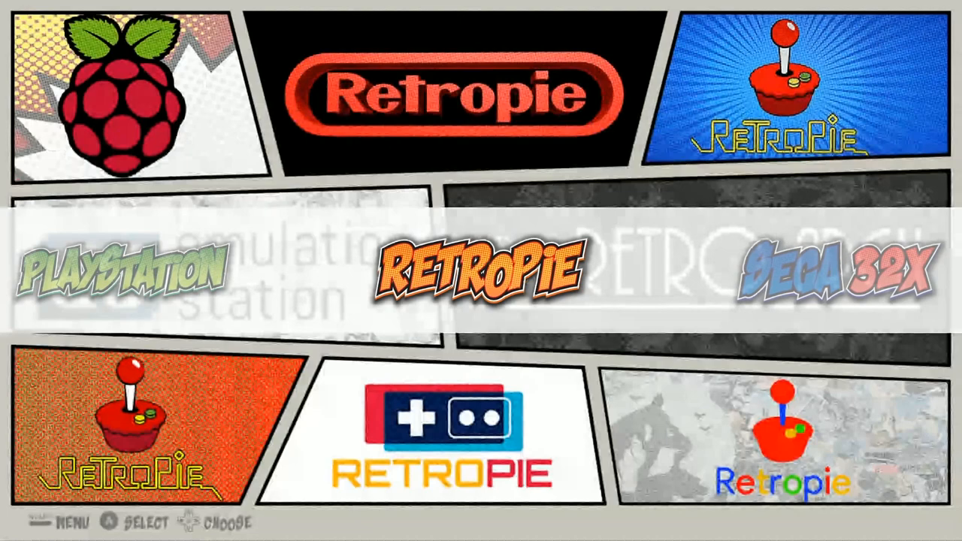
pyautogui.hscroll(3)
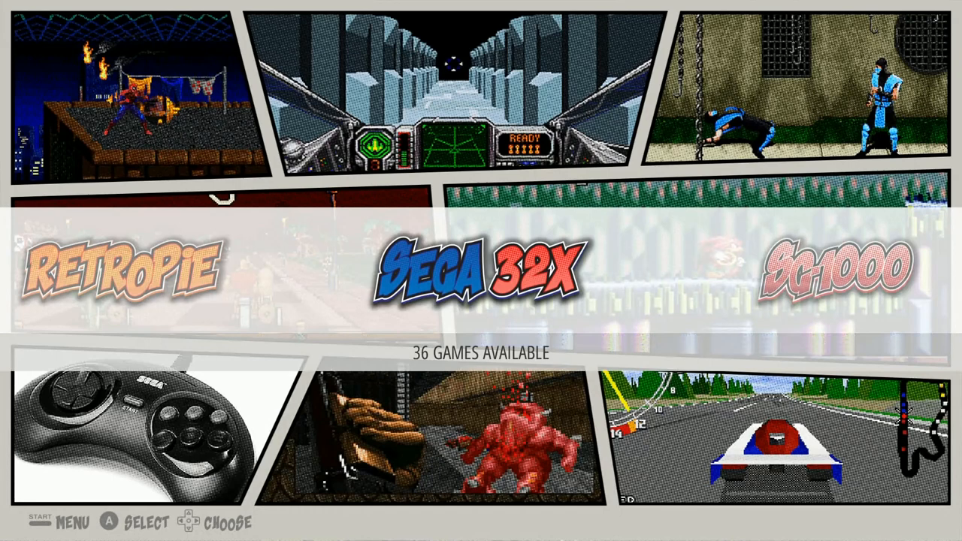